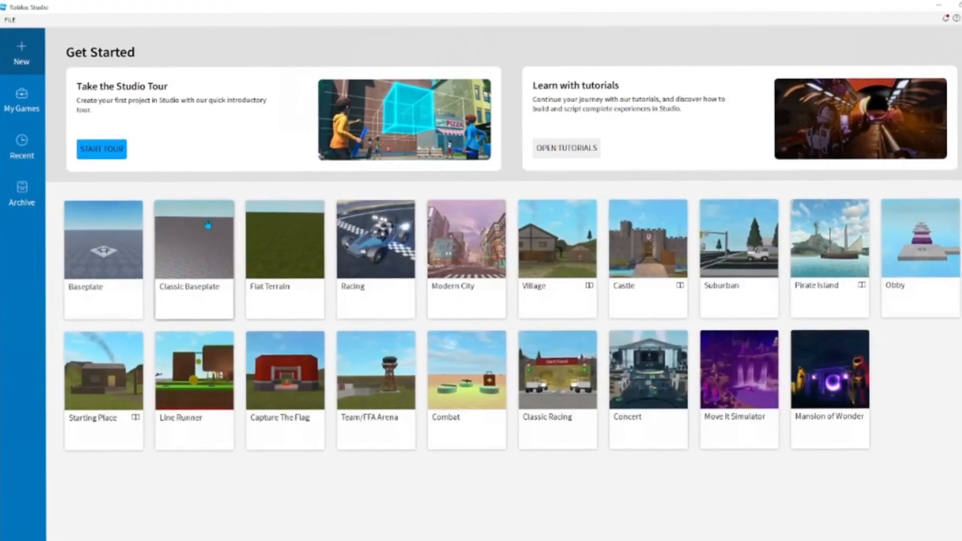
- Create a new place from the Classic Baseplate template
{"action": "left_click", "coordinate": [193, 238]}
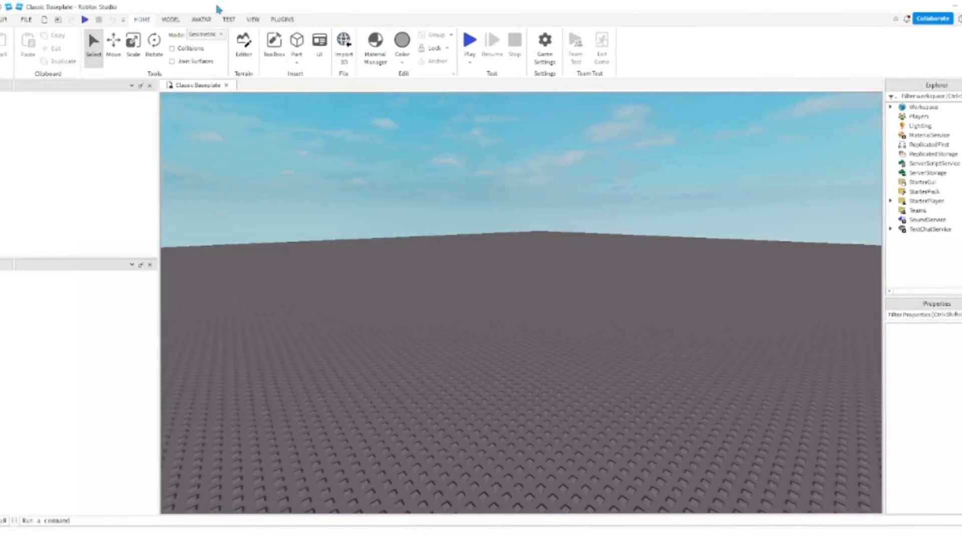
- Use the Load Character plugin to spawn the player's avatar as an R15 rig
{"action": "left_click", "coordinate": [253, 19]}
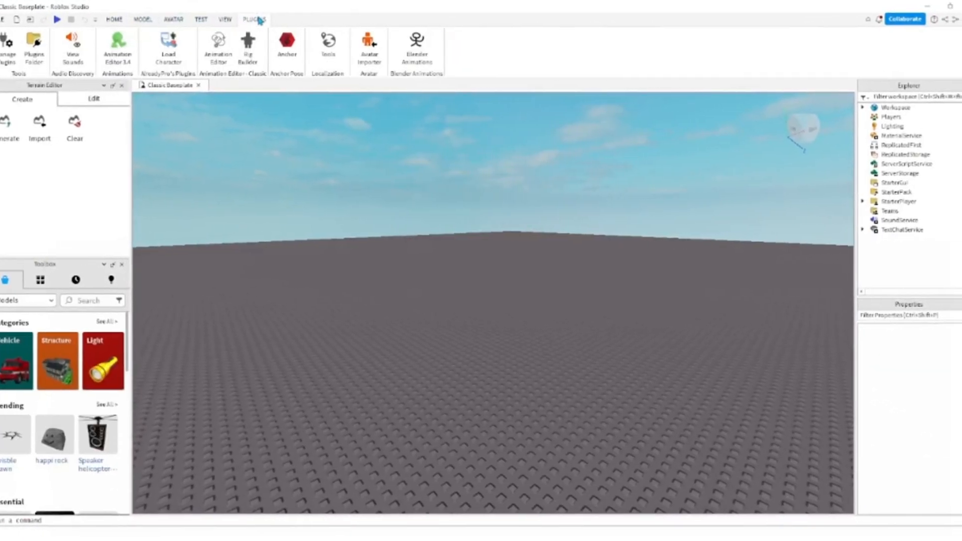
{"action": "left_click", "coordinate": [168, 49]}
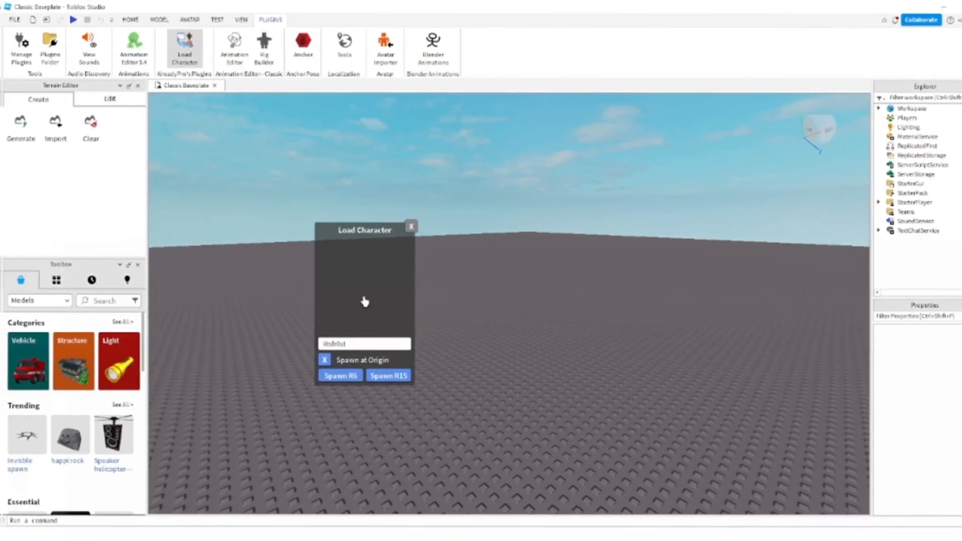
{"action": "left_click", "coordinate": [398, 375]}
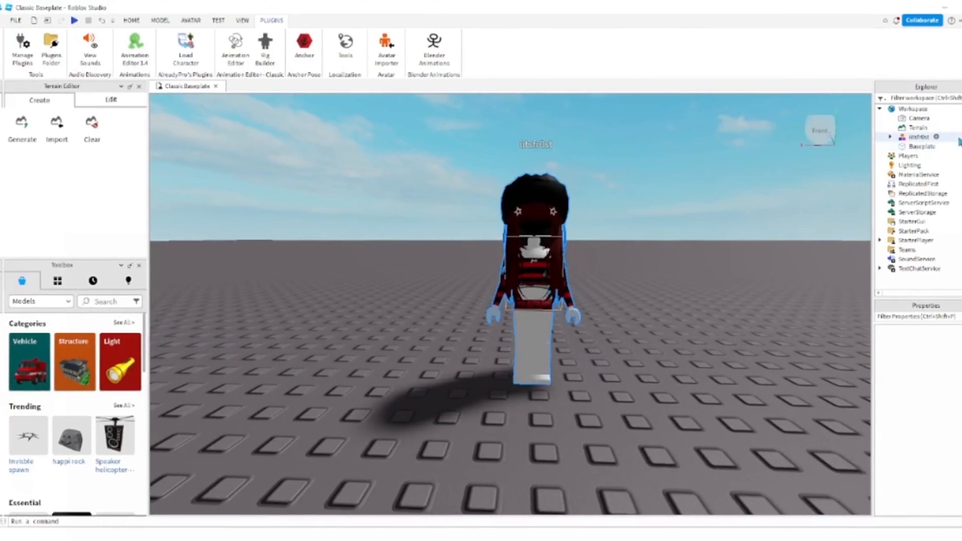
- Select the avatar model in Explorer and open the Animation Editor for it
{"action": "left_click", "coordinate": [919, 137]}
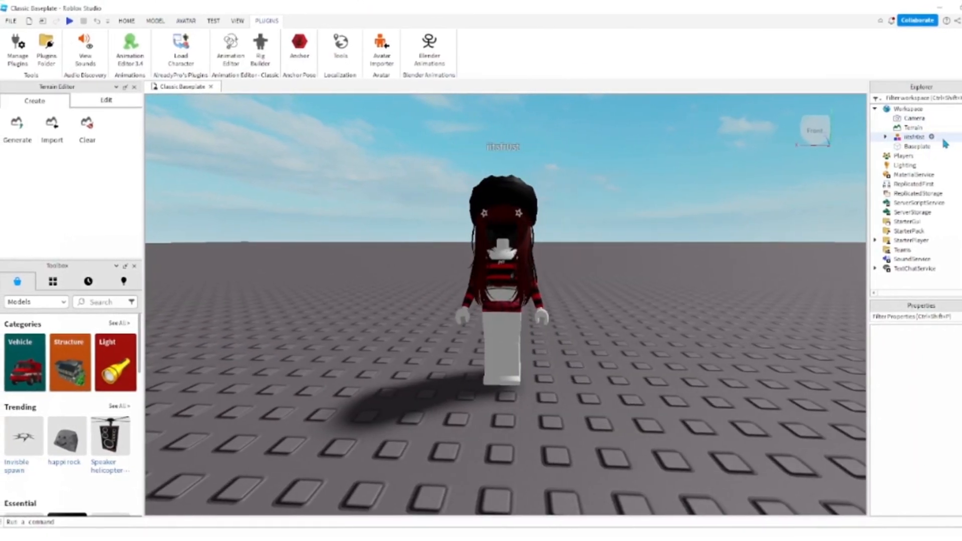
{"action": "left_click", "coordinate": [254, 20]}
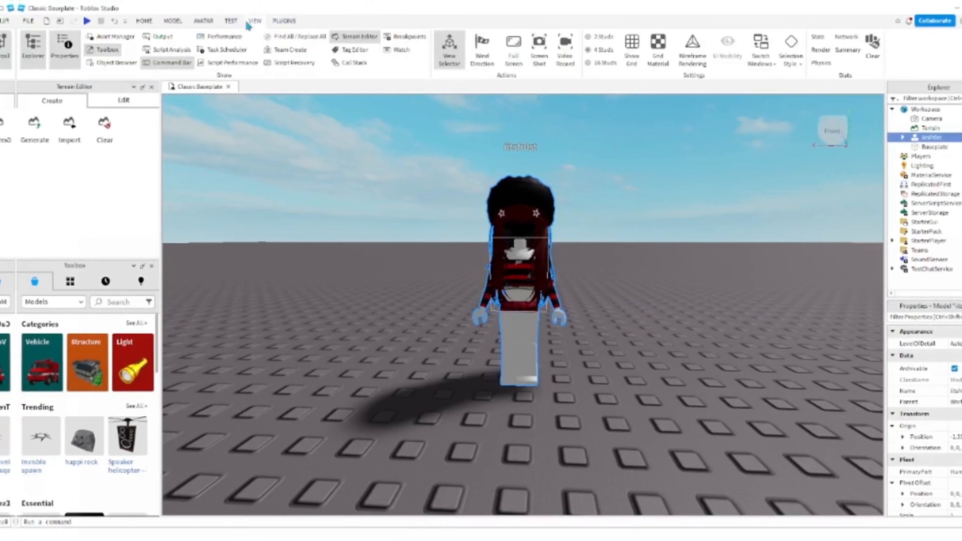
{"action": "left_click", "coordinate": [284, 20]}
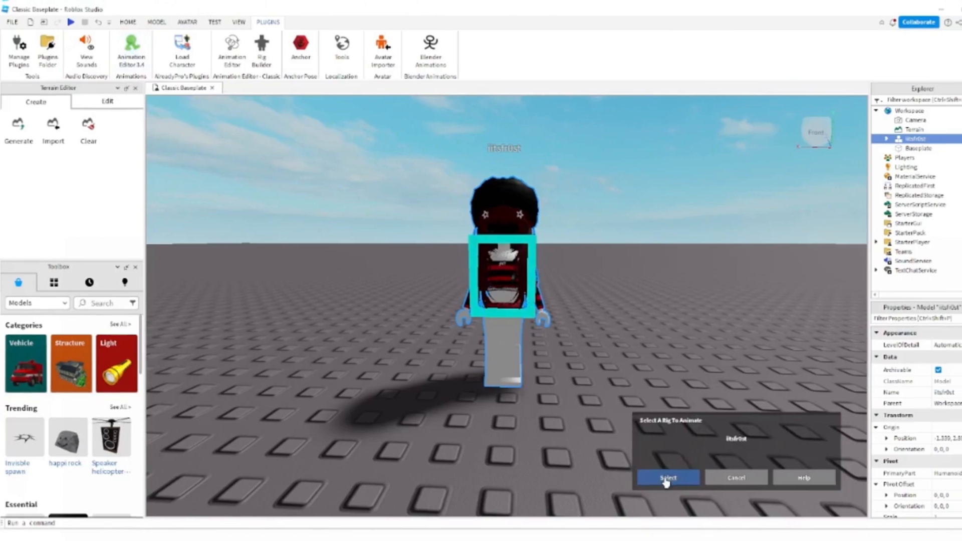
- Confirm the avatar as the rig, pose one arm raised, and Export Selection to a file
{"action": "left_click", "coordinate": [667, 478]}
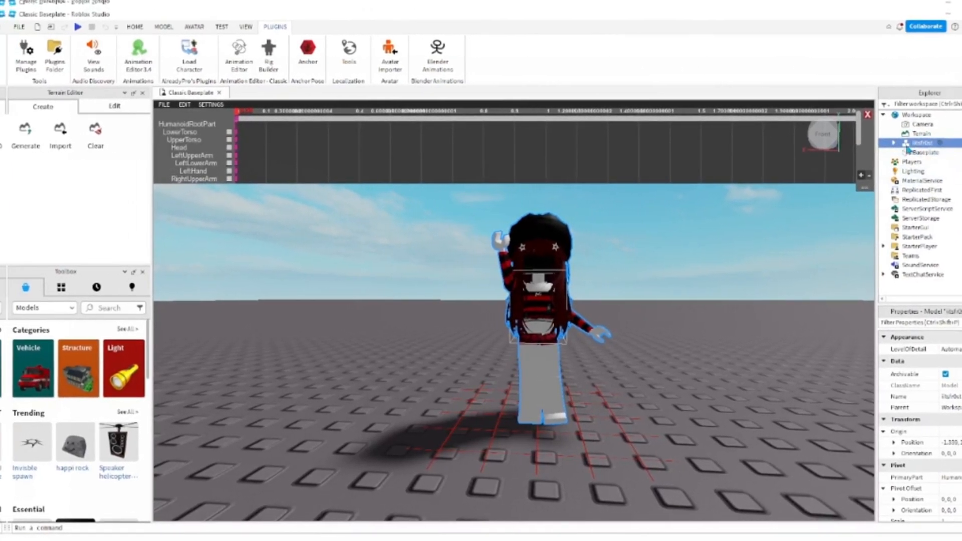
{"action": "right_click", "coordinate": [913, 143]}
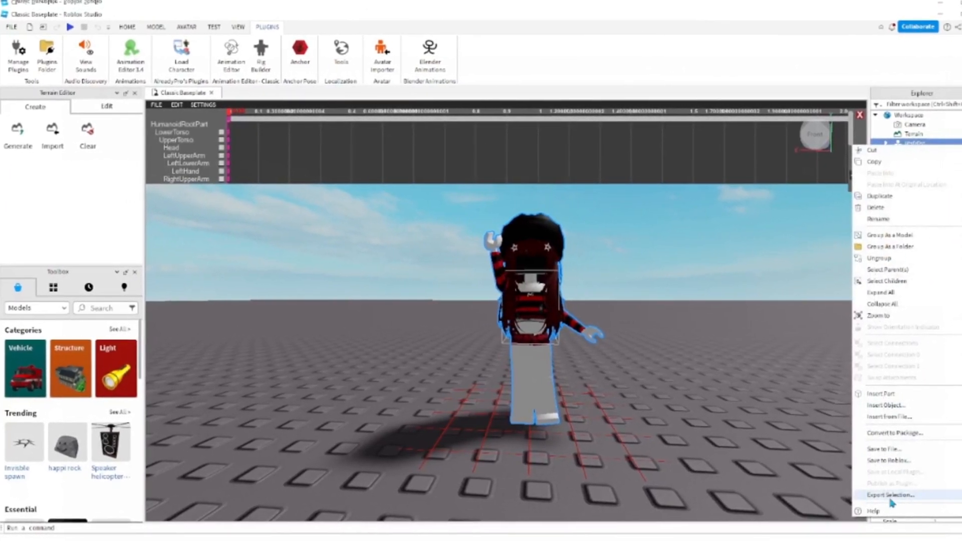
{"action": "left_click", "coordinate": [890, 495]}
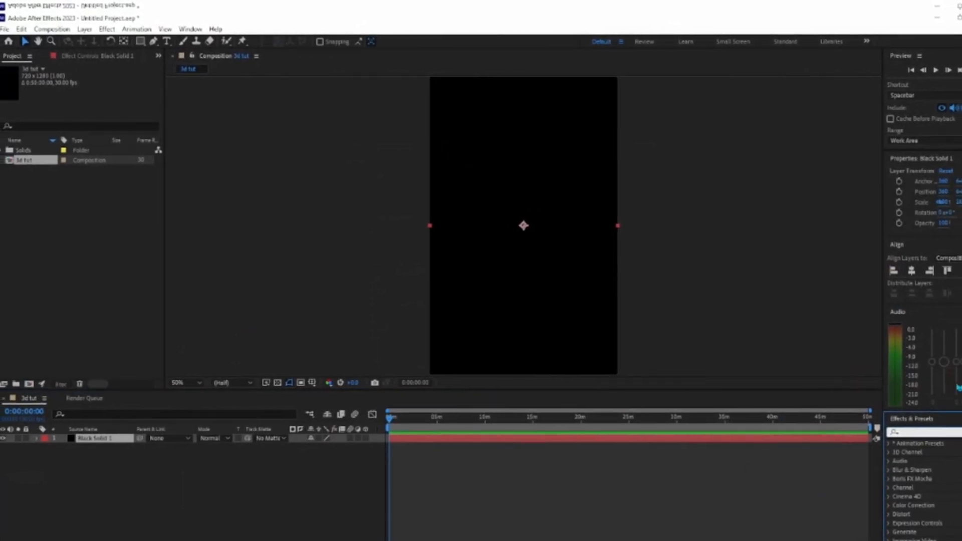
- Apply Element from an 'eleme' effects search to Black Solid 1 and open Scene Setup
{"action": "type", "text": "eleme"}
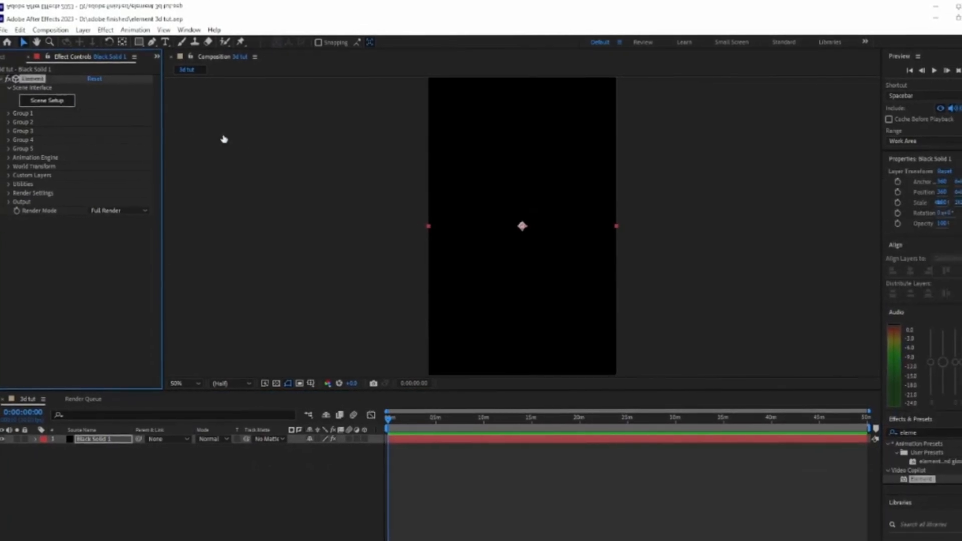
{"action": "left_click", "coordinate": [47, 100]}
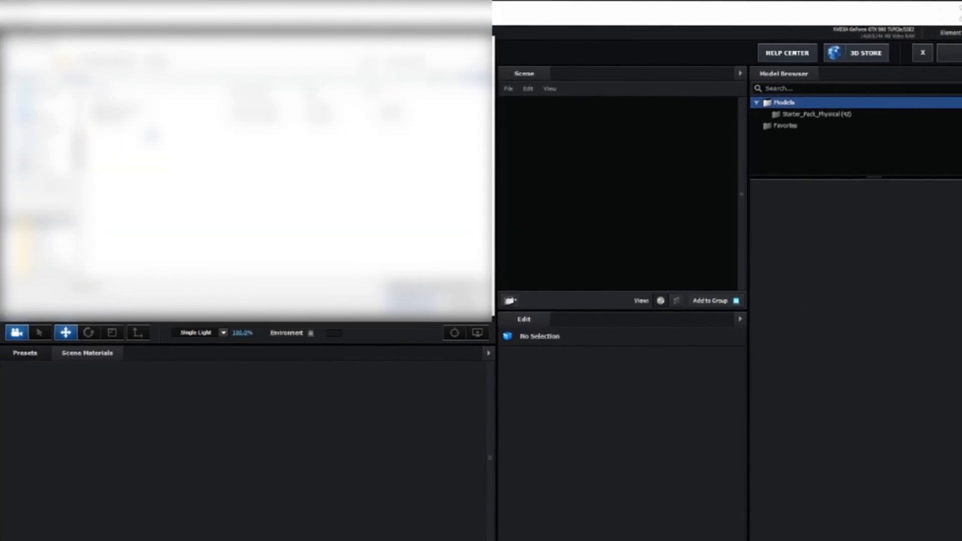
- Import the avatar OBJ with default preferences and enable Normalize Size
{"action": "left_click", "coordinate": [36, 51]}
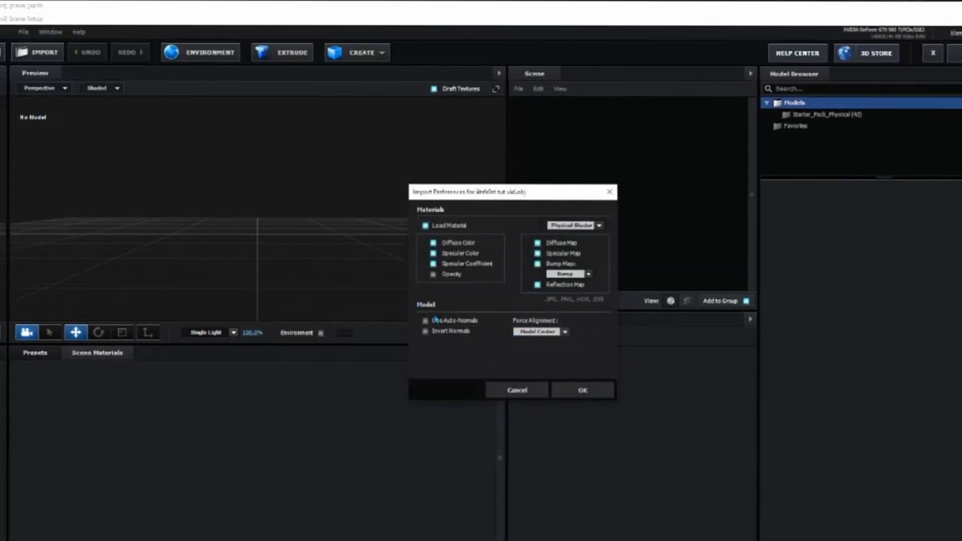
{"action": "left_click", "coordinate": [581, 390]}
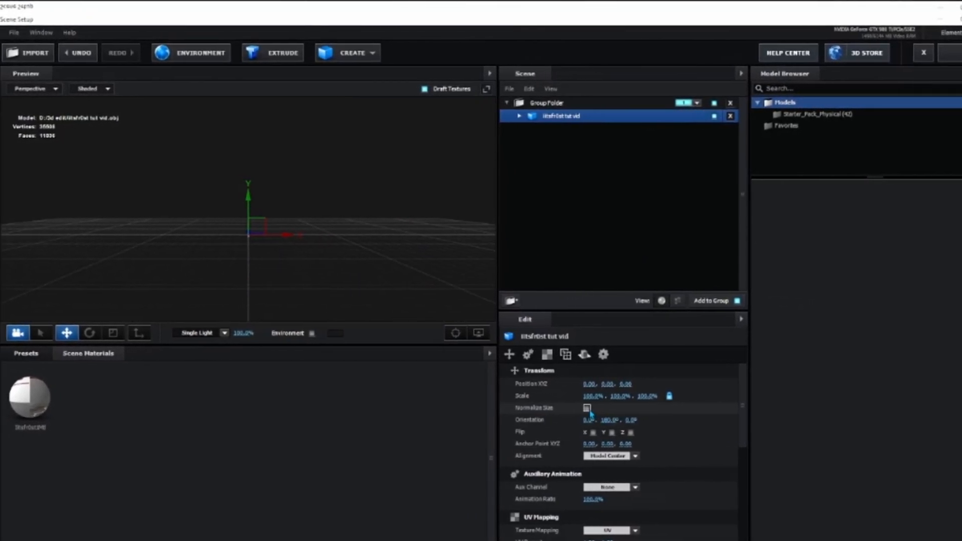
{"action": "left_click", "coordinate": [597, 408]}
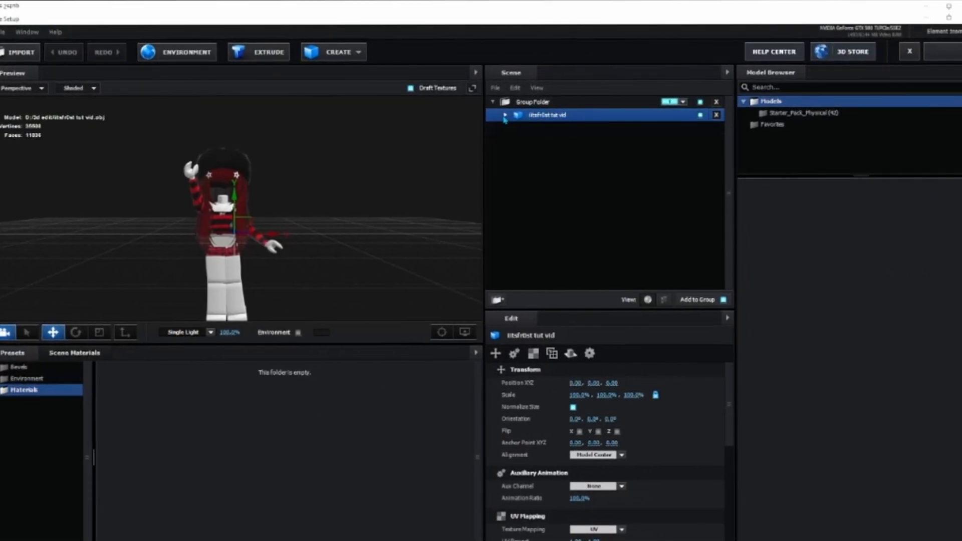
- Assign the avatar material's diffuse texture to its Reflectivity slot
{"action": "left_click", "coordinate": [506, 114]}
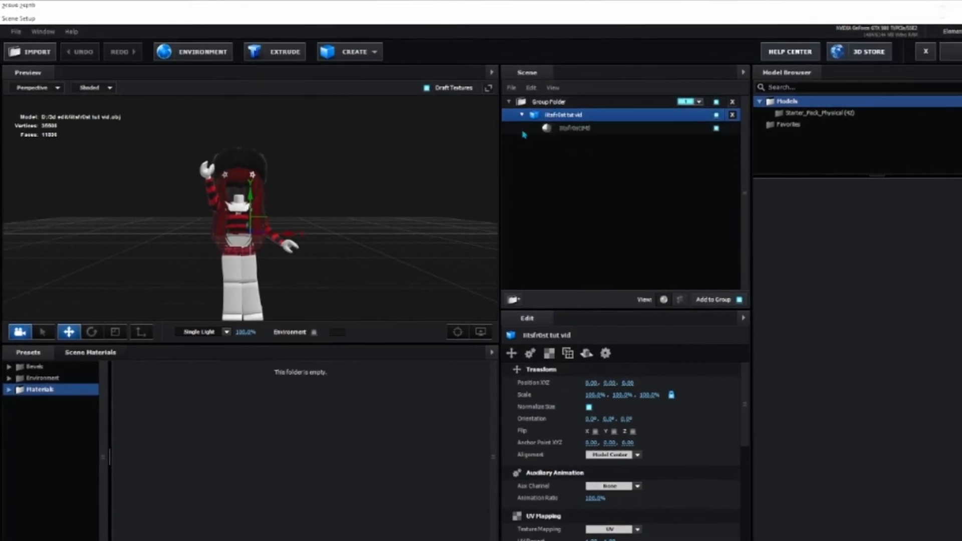
{"action": "left_click", "coordinate": [574, 128]}
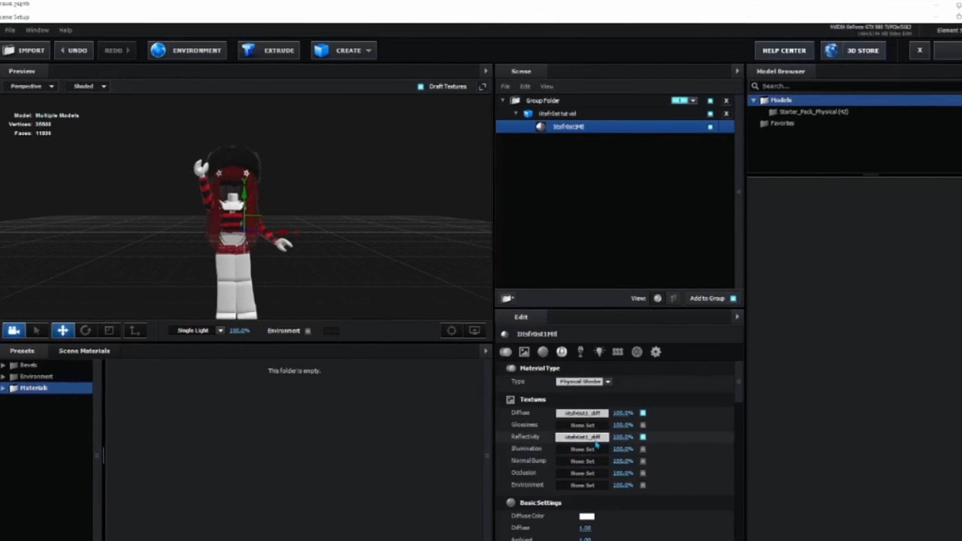
{"action": "scroll", "scroll_direction": "down", "scroll_amount": 3}
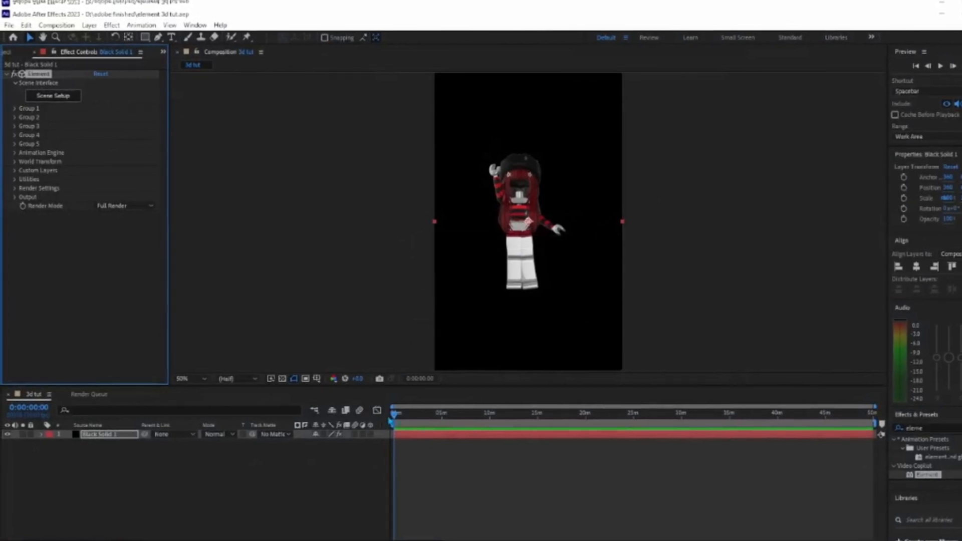
- Expand World Transform in Effect Controls and set World Scale to 1.57
{"action": "left_click", "coordinate": [502, 413]}
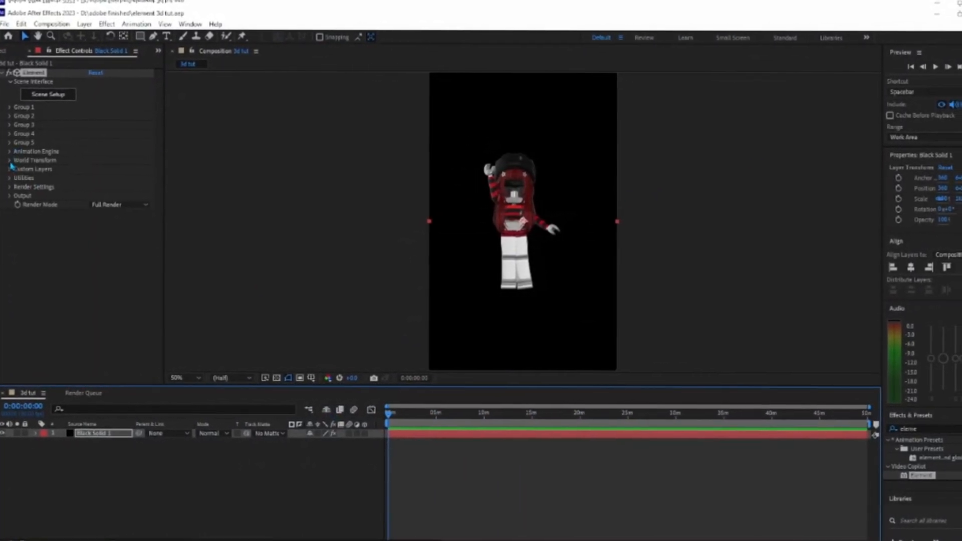
{"action": "left_click", "coordinate": [36, 161]}
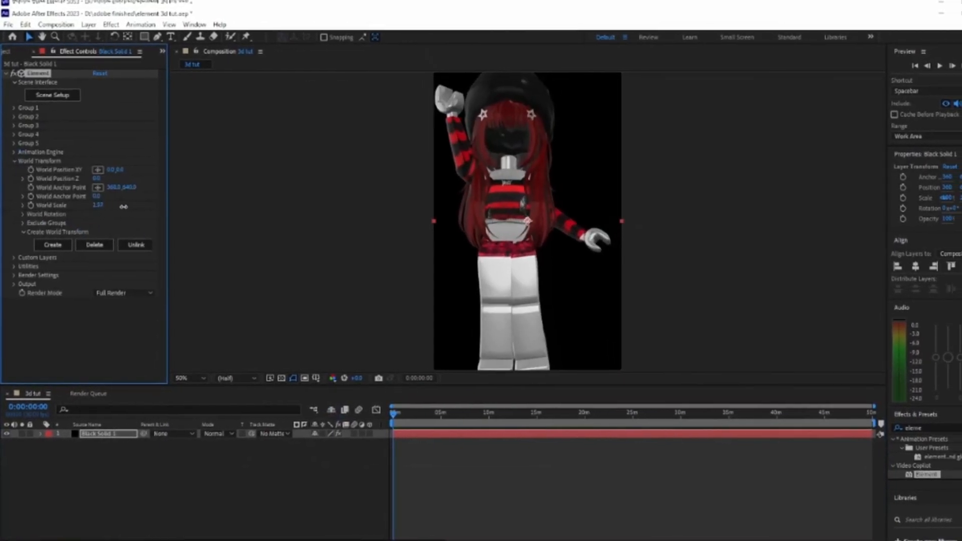